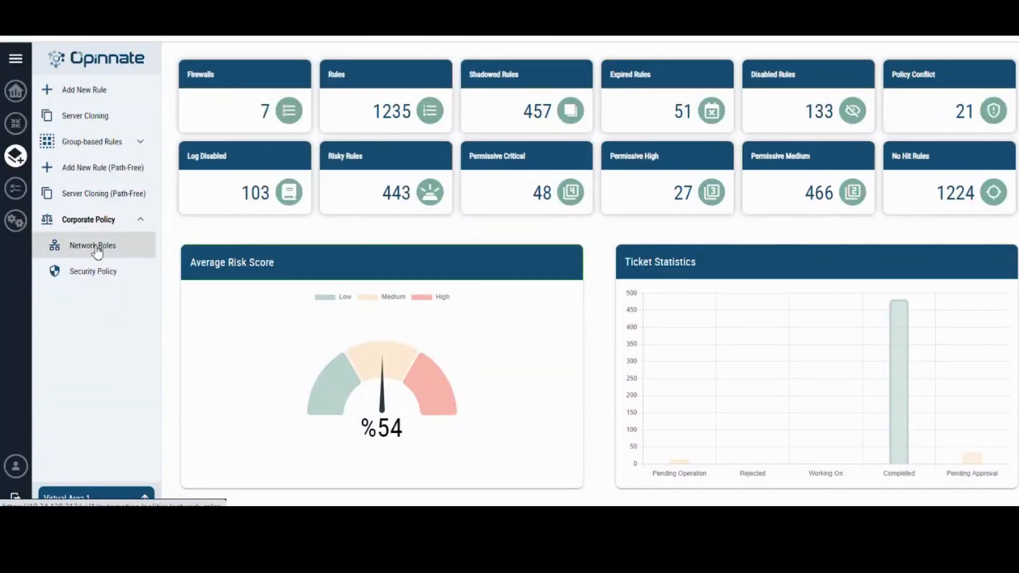
Create the test network role with IP ranges 5.5.5.0/24 and 55.55.55.0/24
click(93, 246)
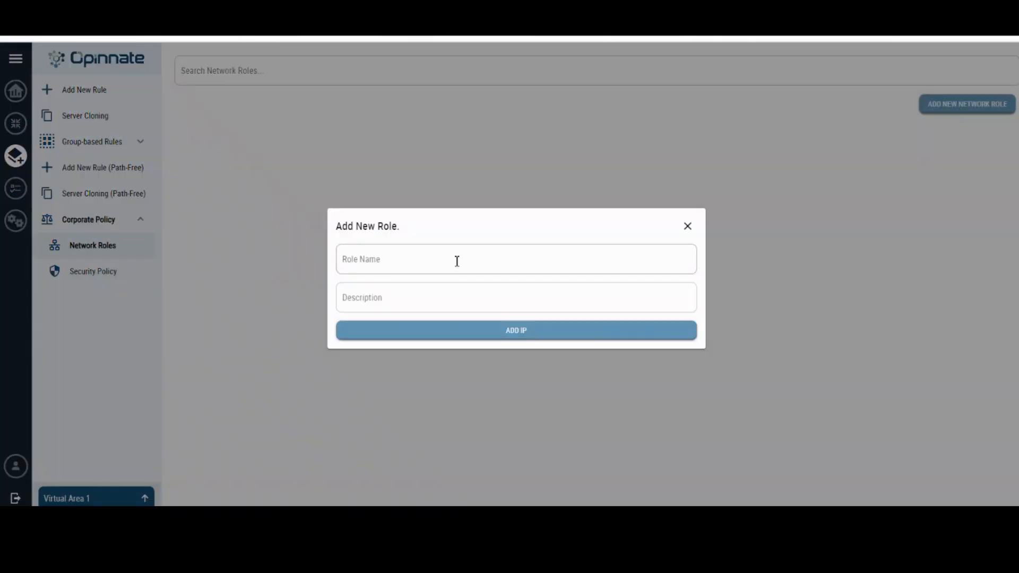
click(516, 330)
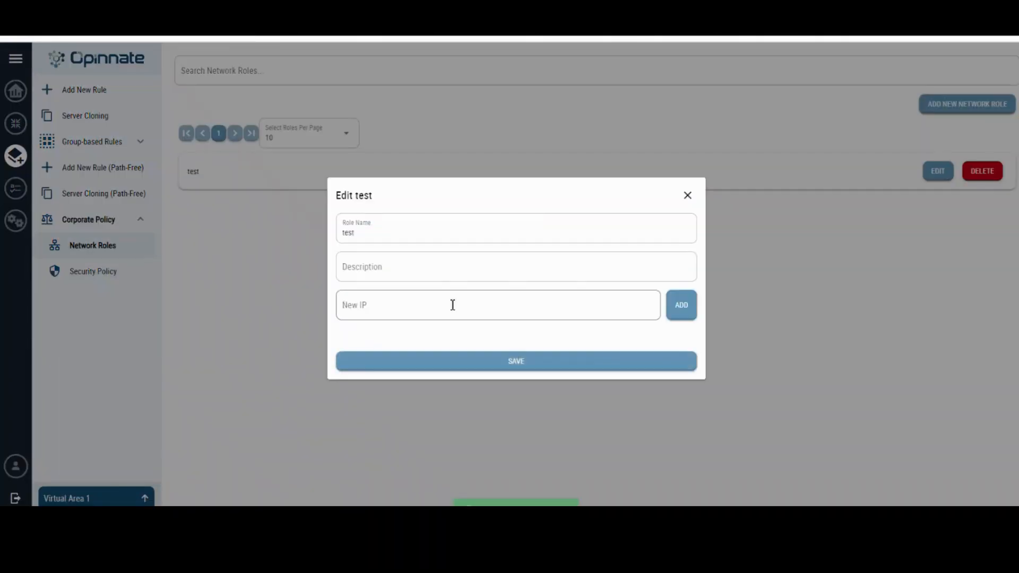
text(5.5.5.0/24)
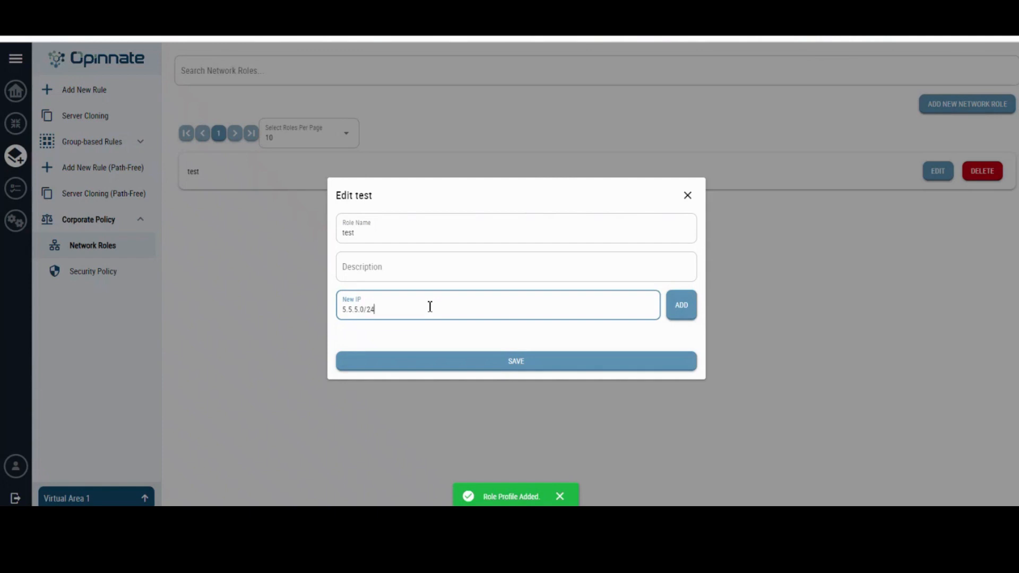
click(681, 308)
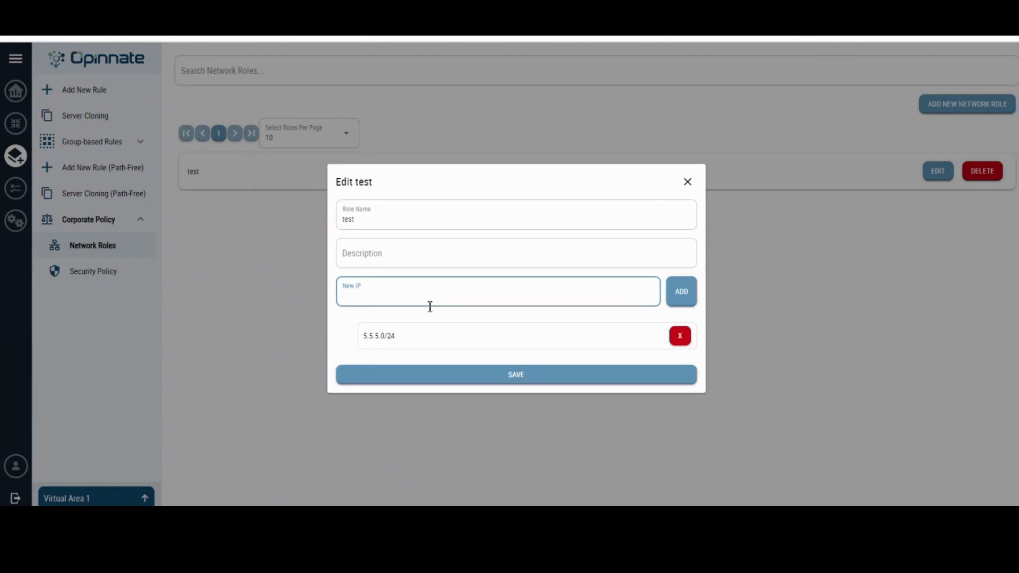
text(55.55.55.0/24)
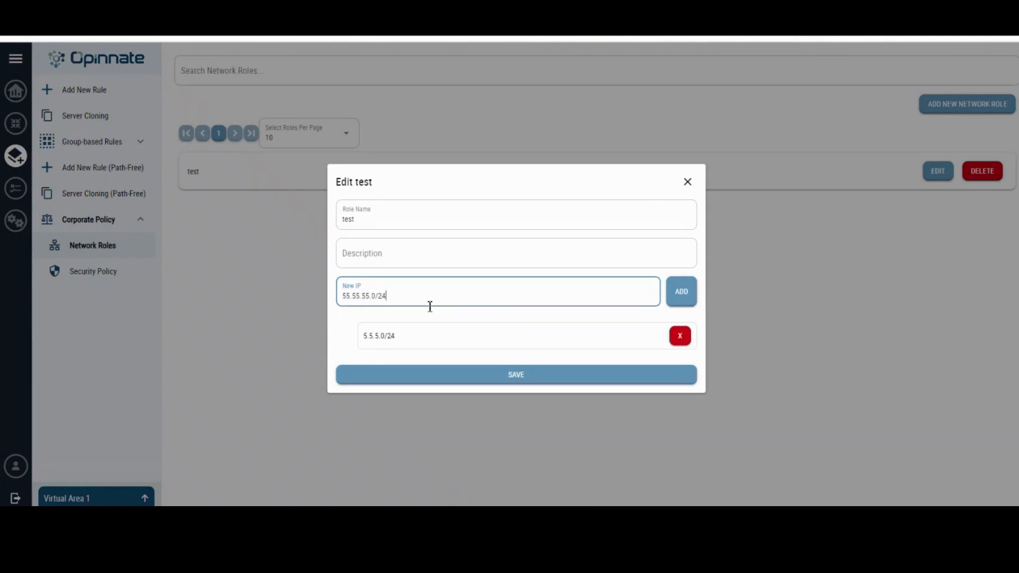
click(516, 375)
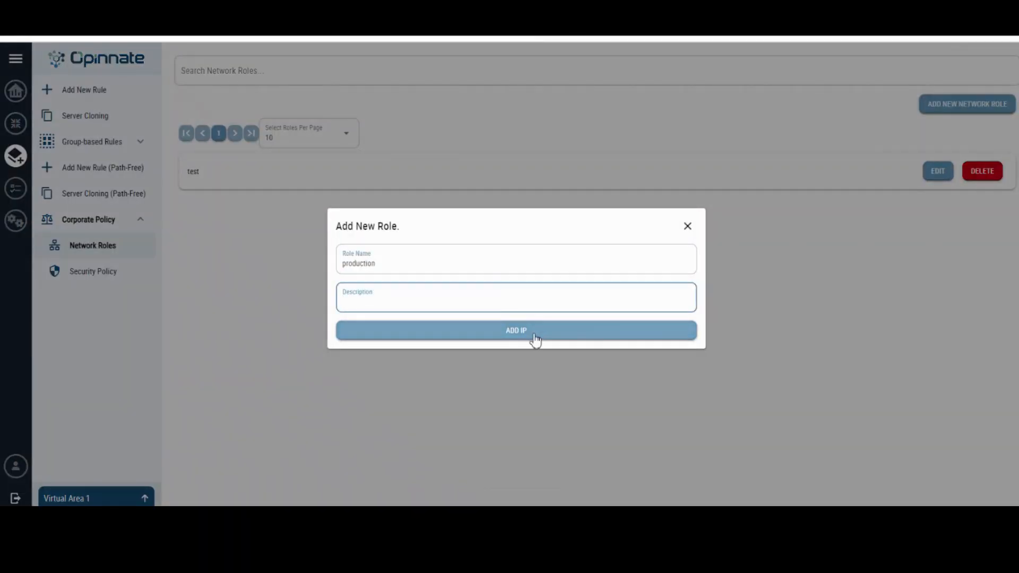
Create and save the production role with its IP ranges, then start another role
click(515, 330)
text(66.66.66.0)
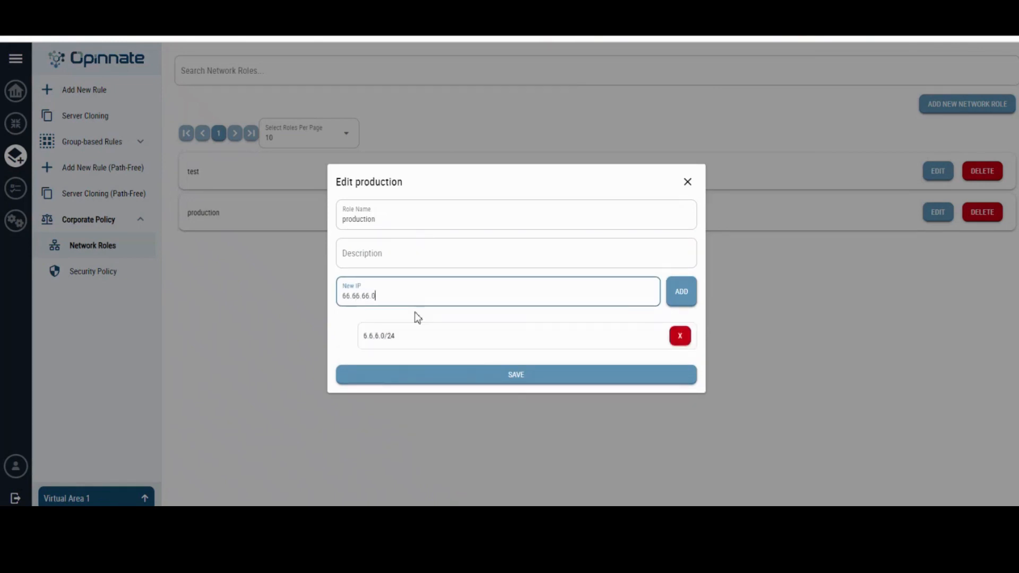
click(515, 374)
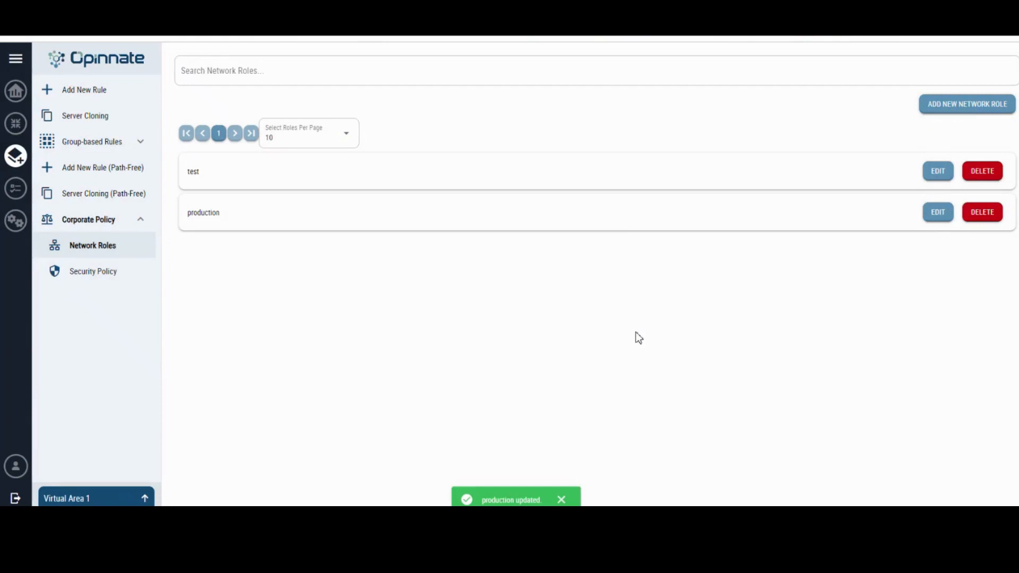
click(966, 103)
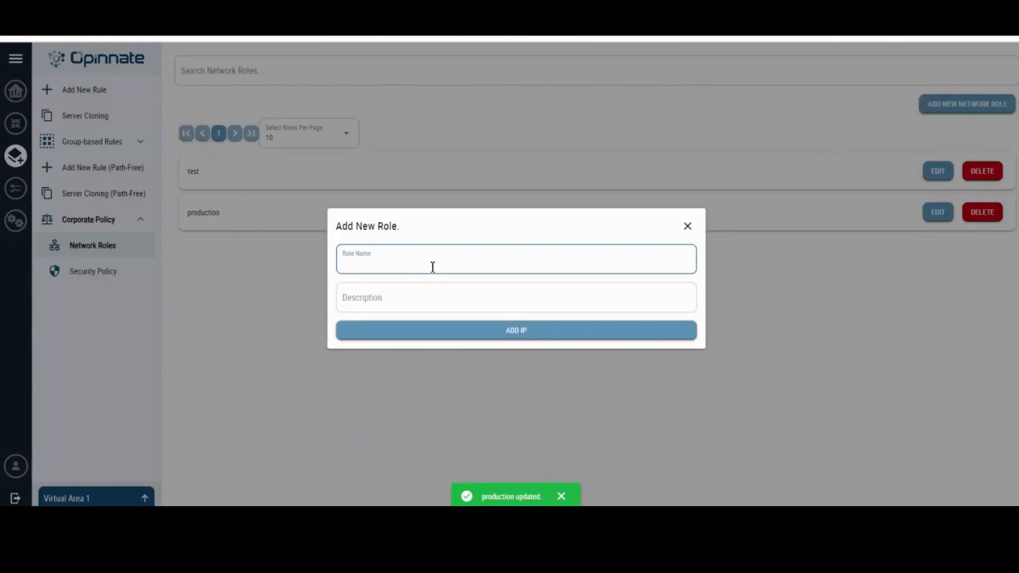
Create and save the user role with IP range 1.1.1.0/24
click(516, 330)
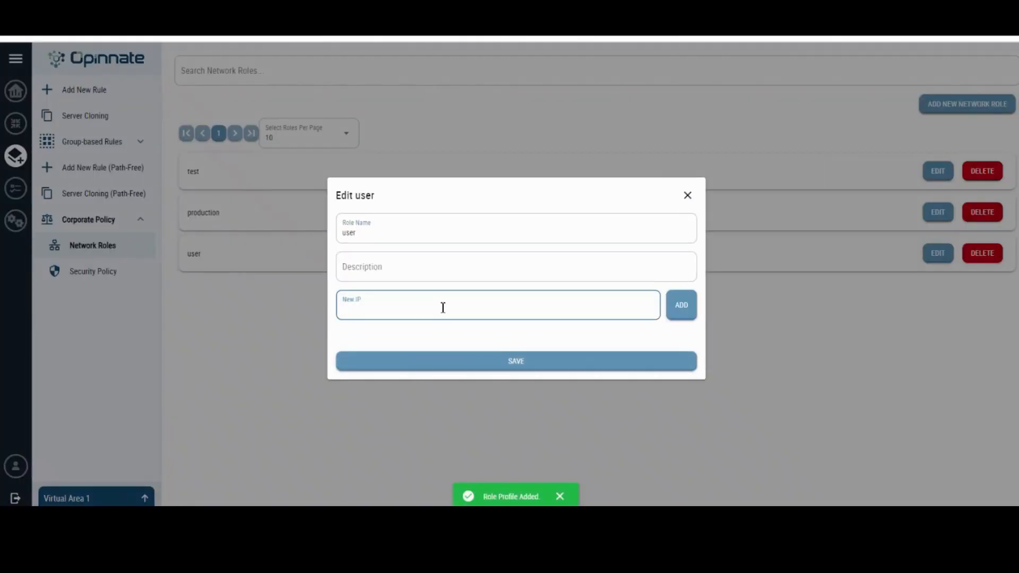
click(681, 305)
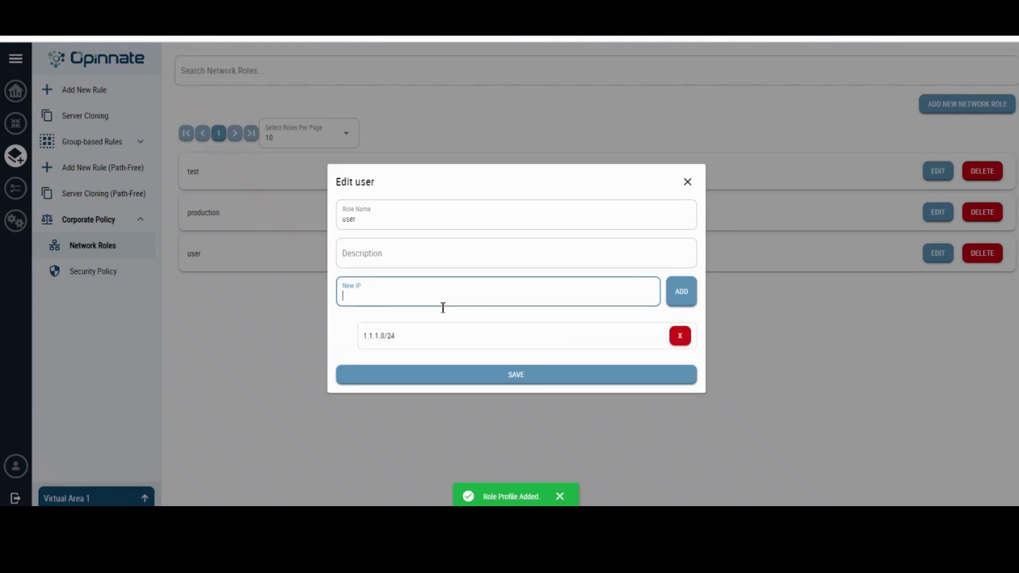
click(515, 374)
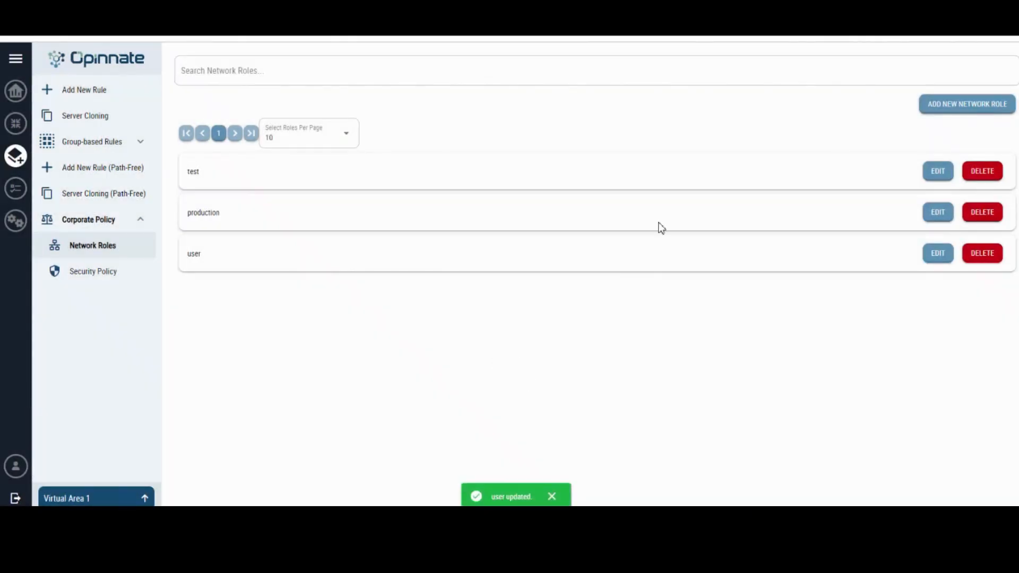
click(967, 103)
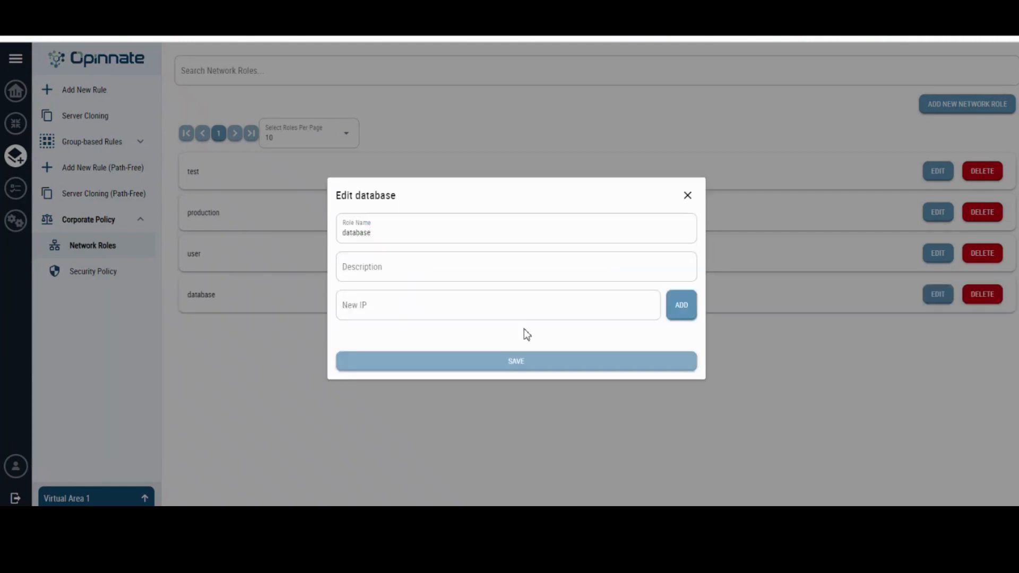
Save the database role with 9.9.9.0/24 and bring up the security policy matrix
text(9.9.9.0/24)
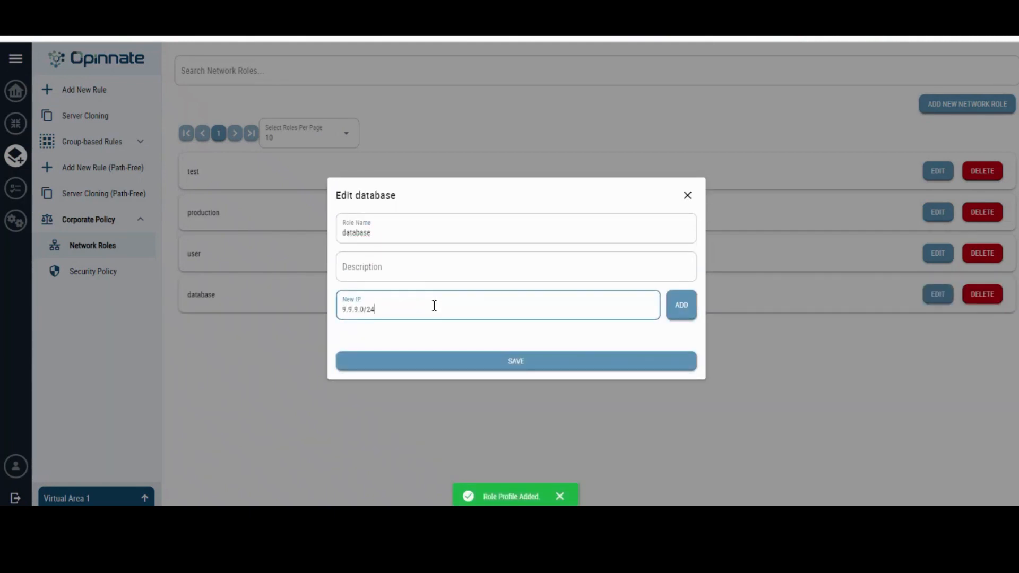
click(515, 361)
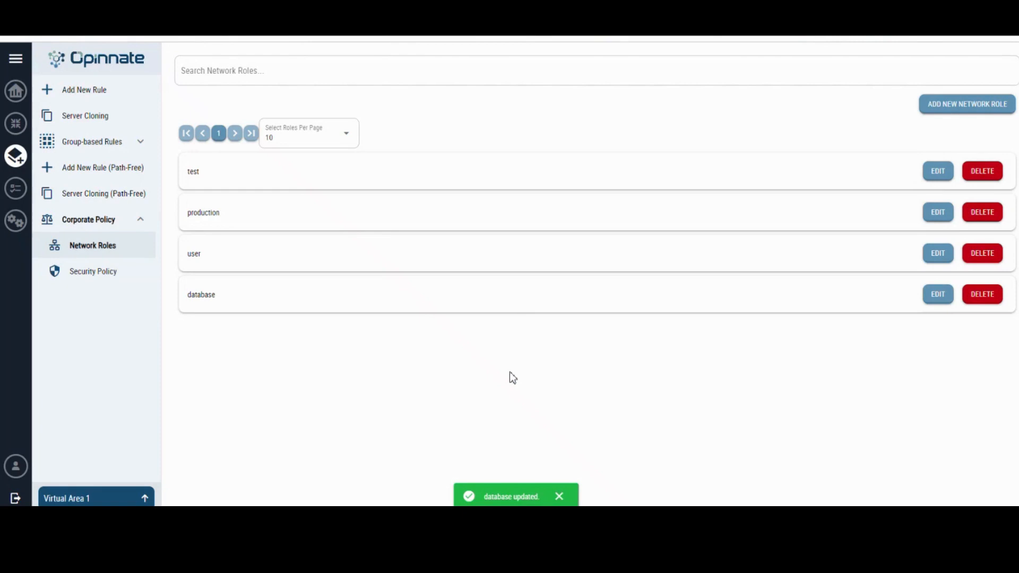
click(92, 271)
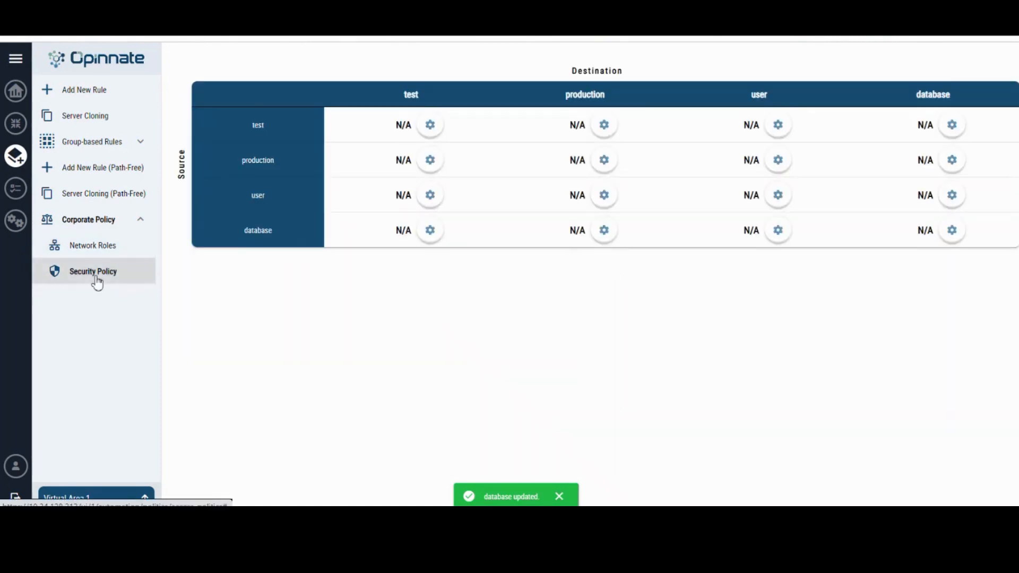
Set test→production to deny and user→database to deny in the matrix
click(603, 125)
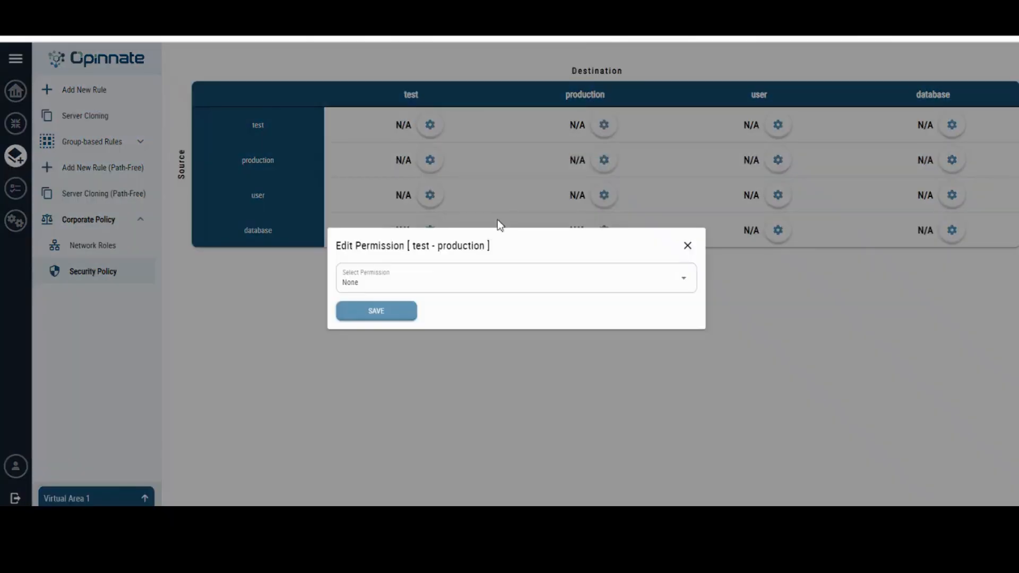
click(376, 311)
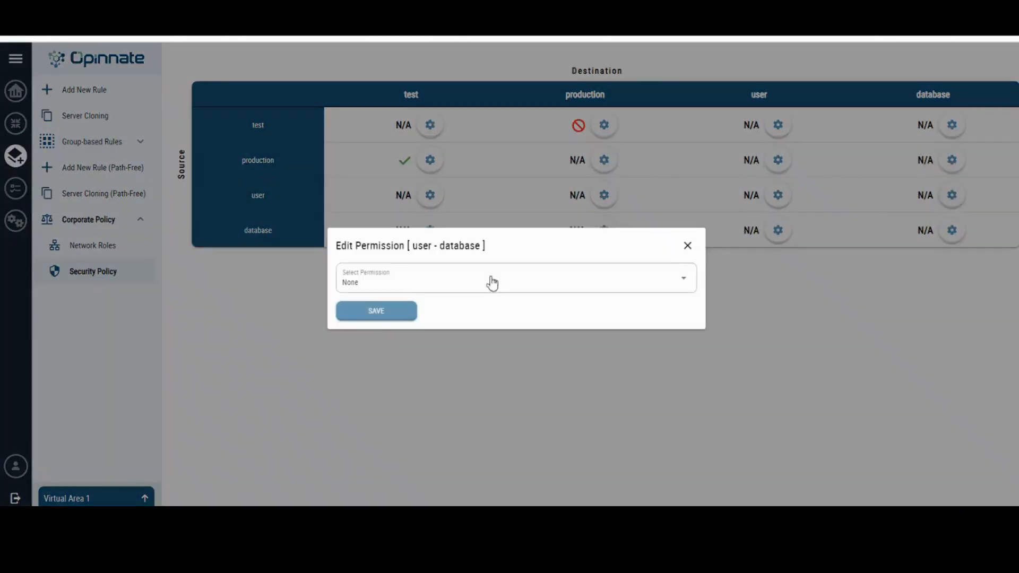
click(376, 310)
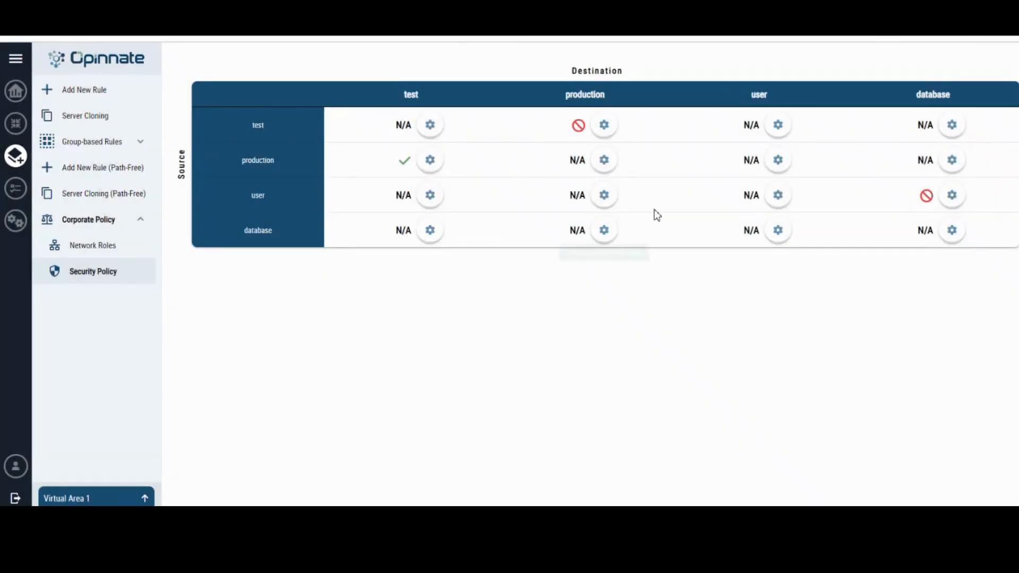
Give user→production an advanced permission for TCP port 44 and save it
click(603, 195)
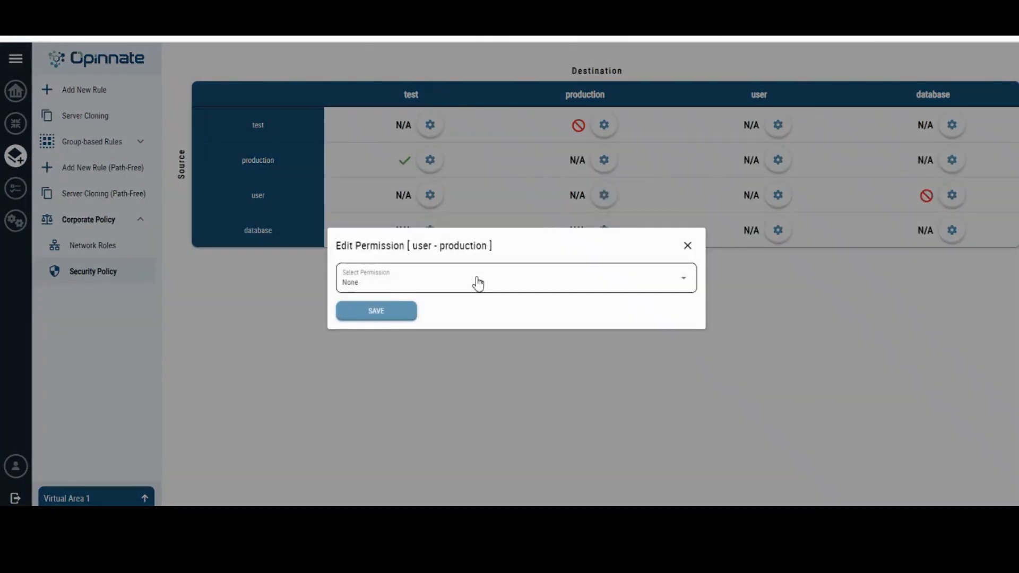
text(44)
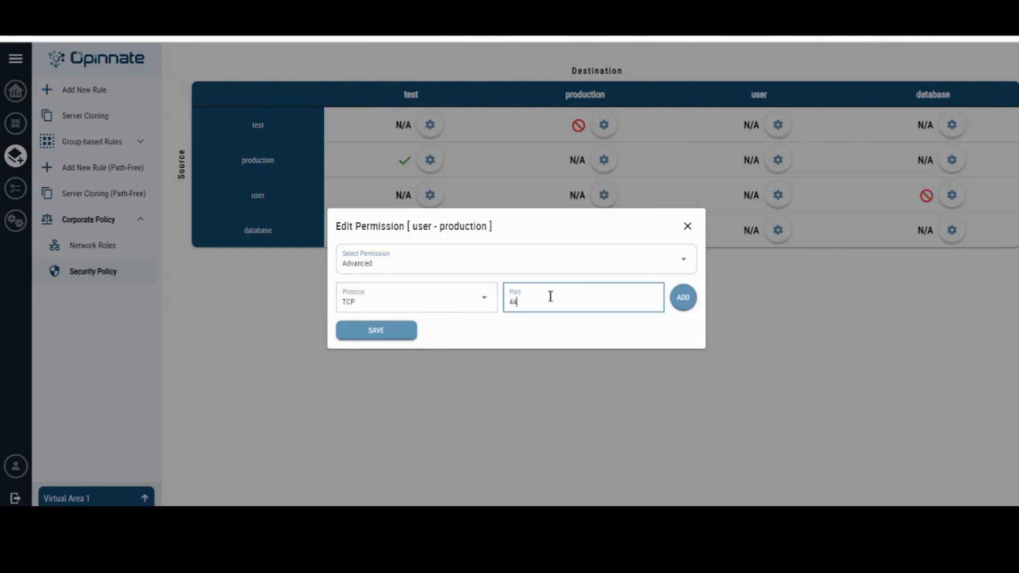
click(376, 330)
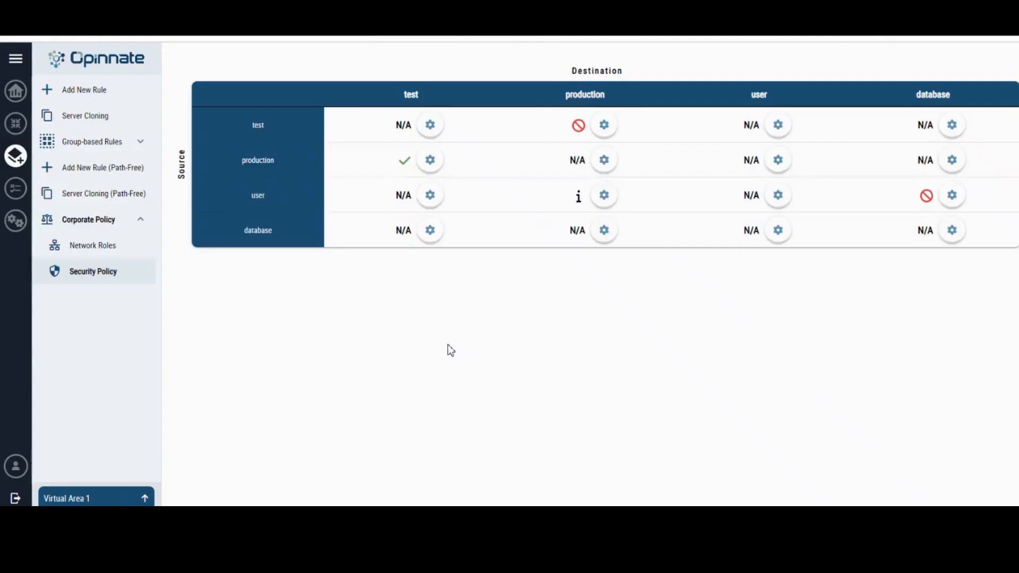
mouse_move(336, 331)
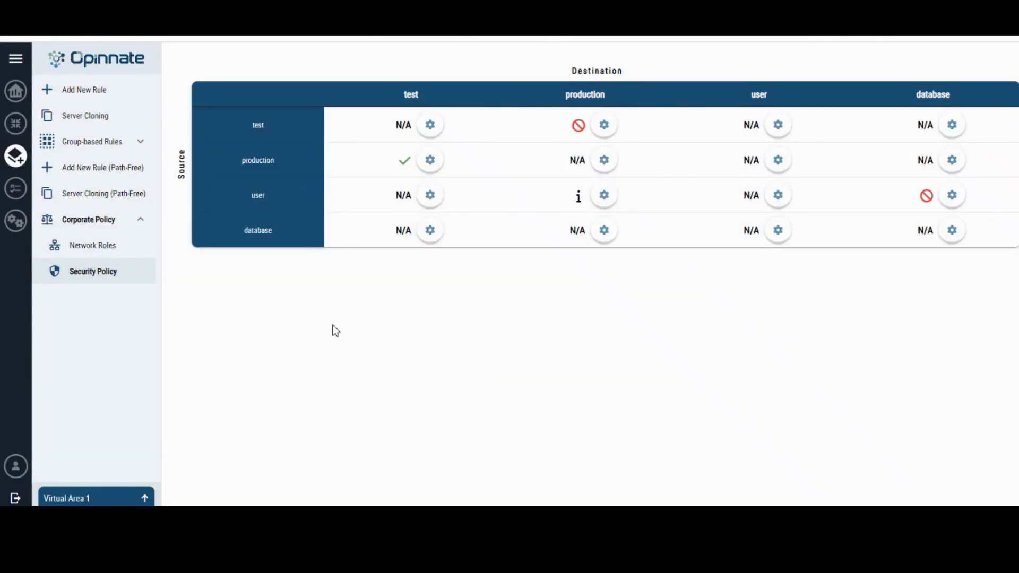
Request a rule from 1.1.1.15 to 9.9.9.45 with reason 'database access' and submit it
click(84, 90)
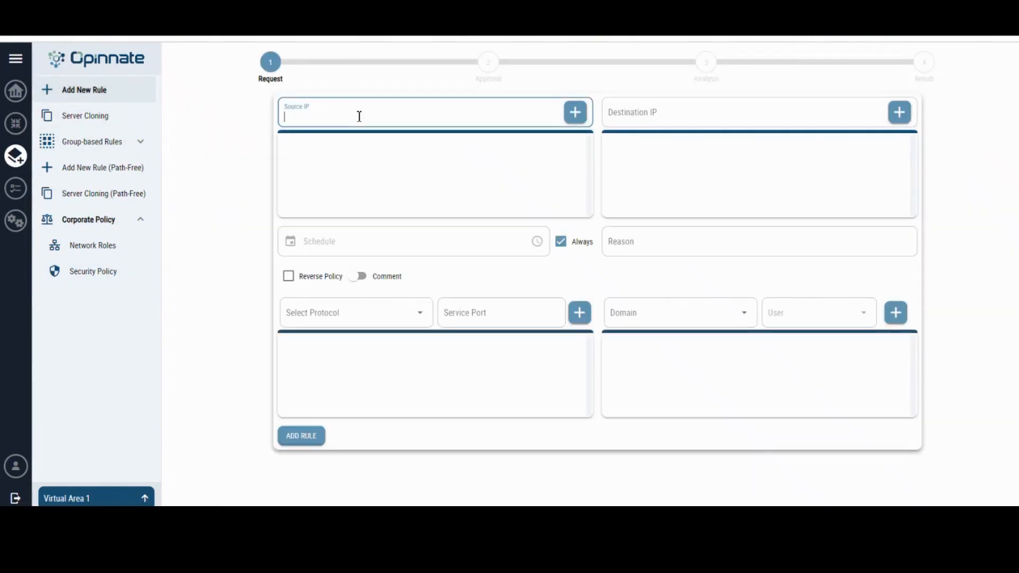
text(1.1.1.15)
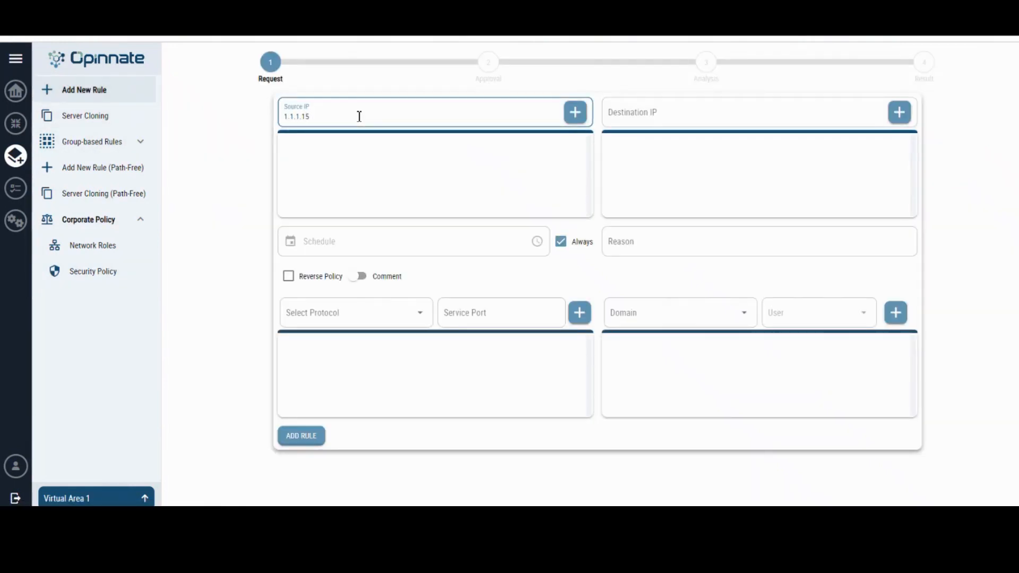
text(9.9.9)
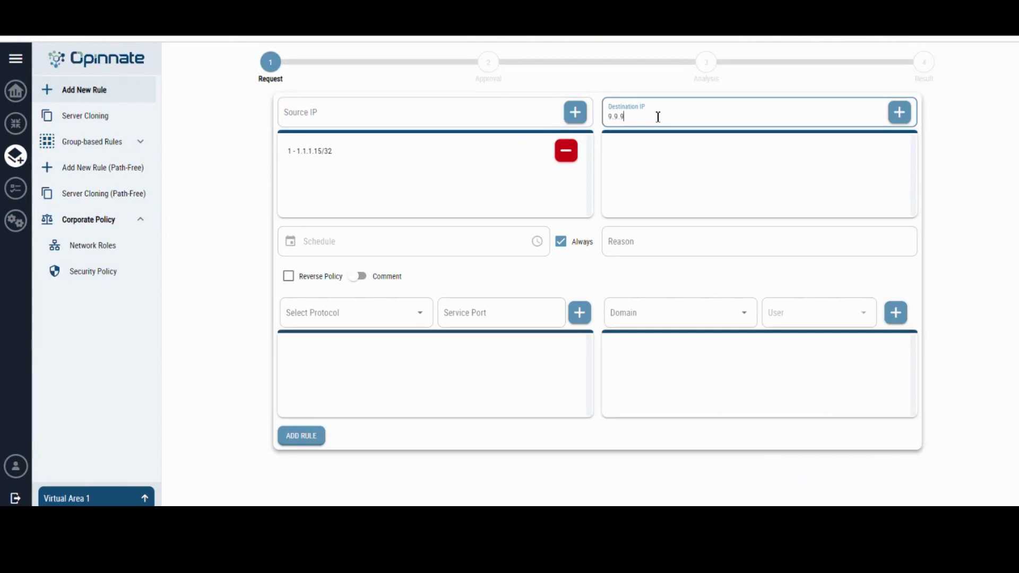
click(900, 112)
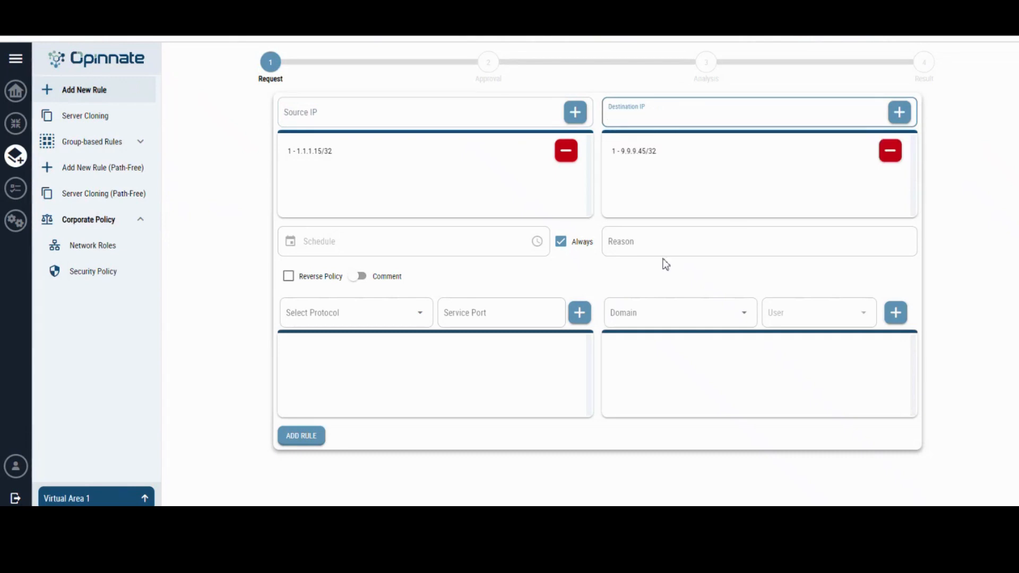
text(database access)
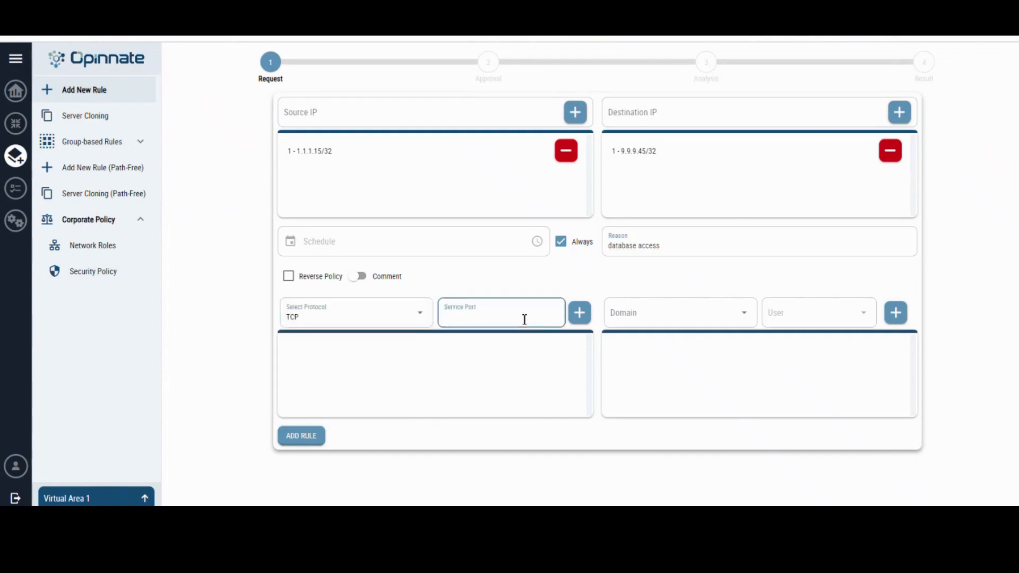
click(301, 435)
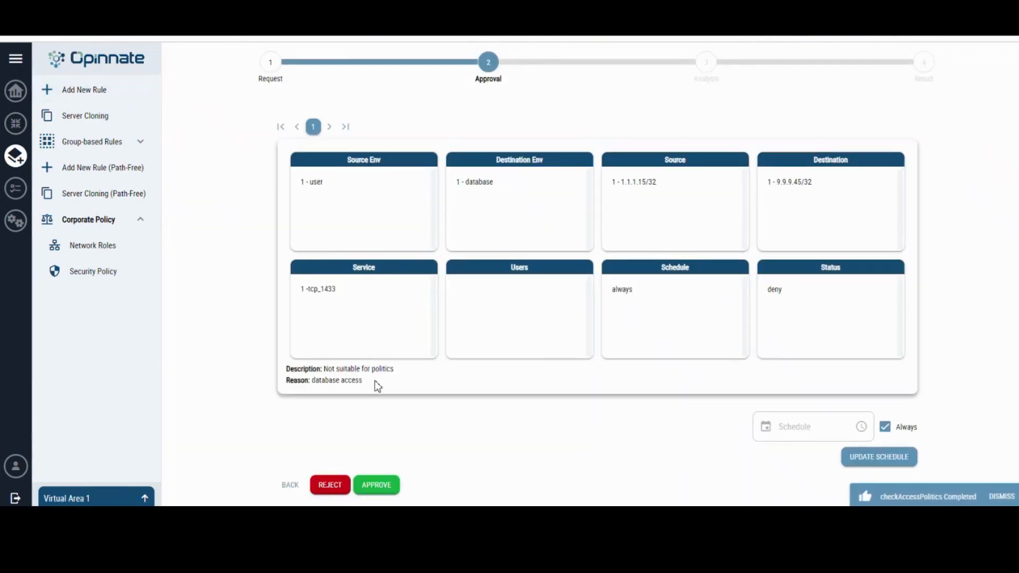
Highlight the request's deny status and reject the rule request
double_click(774, 289)
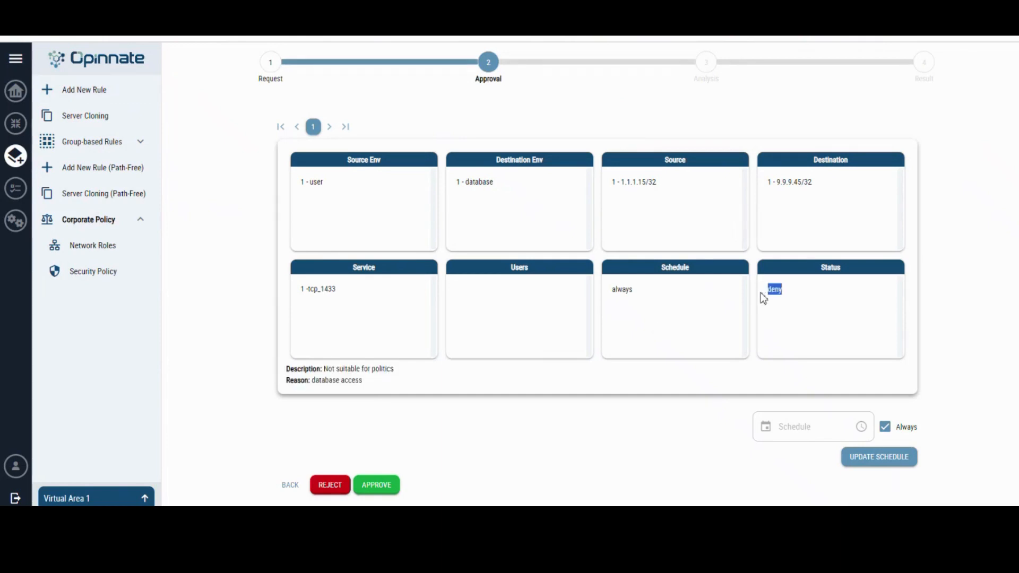
mouse_move(568, 466)
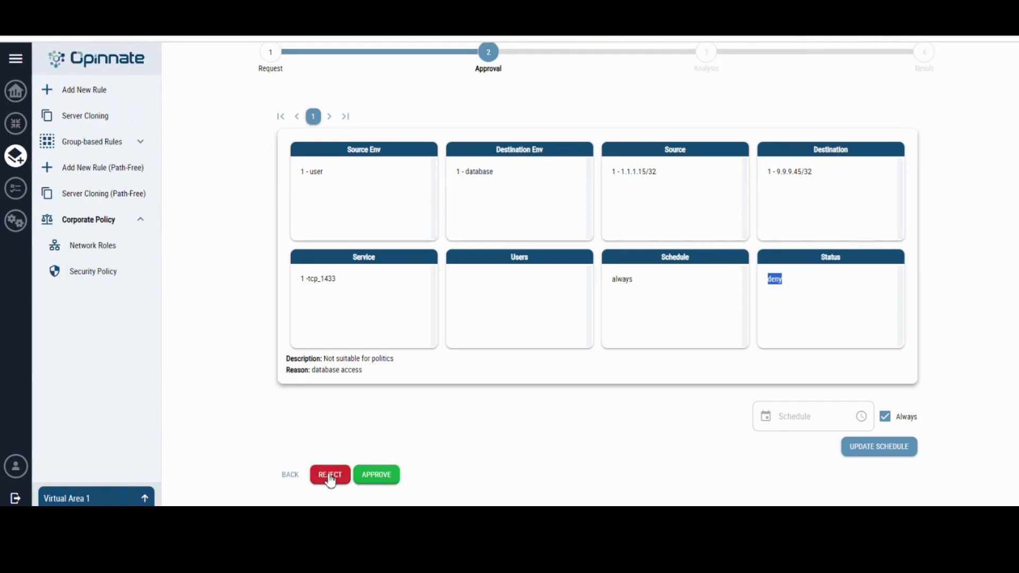
click(330, 474)
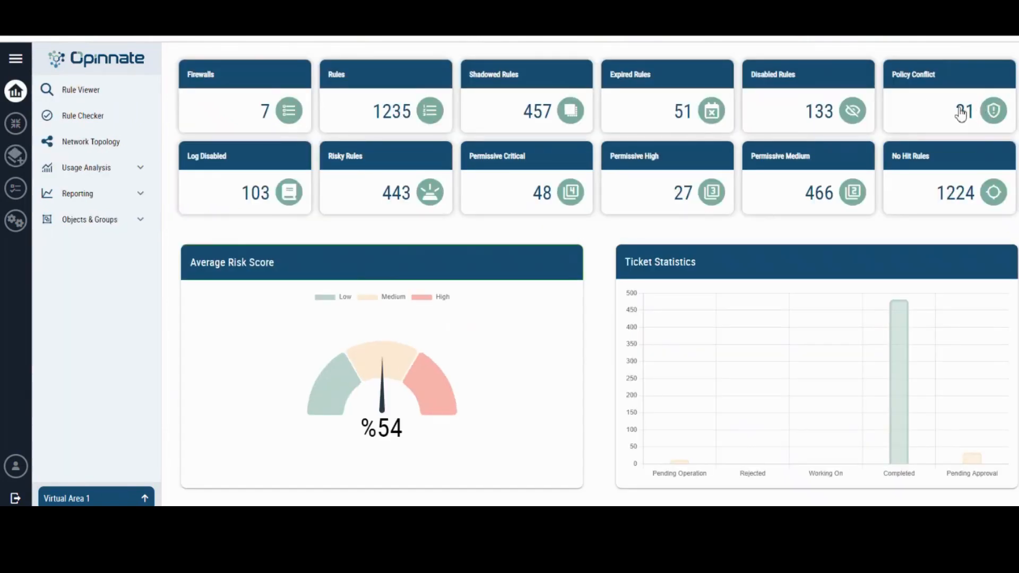
List the rules with Policy Match = Conflict and scroll through the 21 results
click(81, 89)
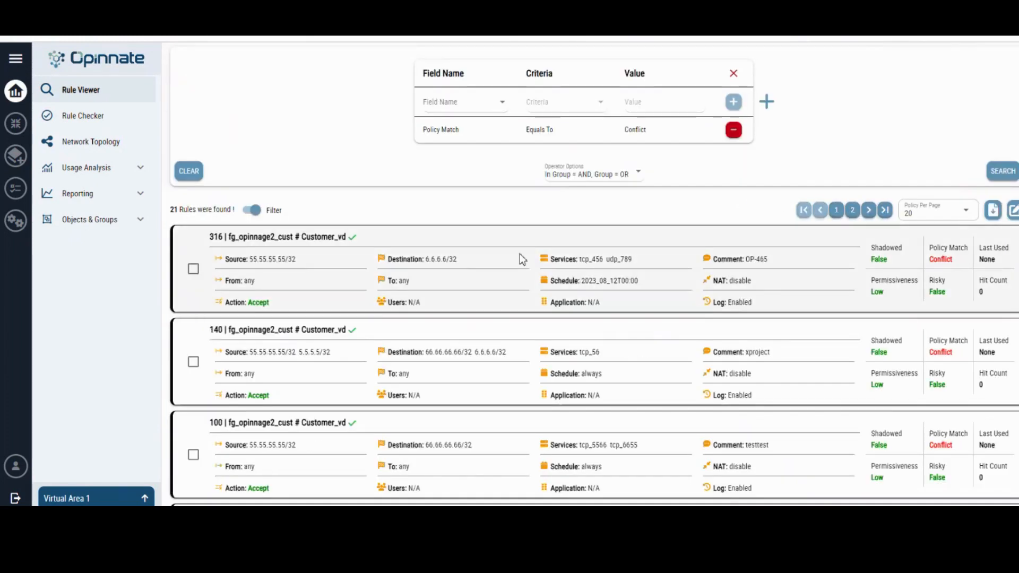
scroll(down, 3)
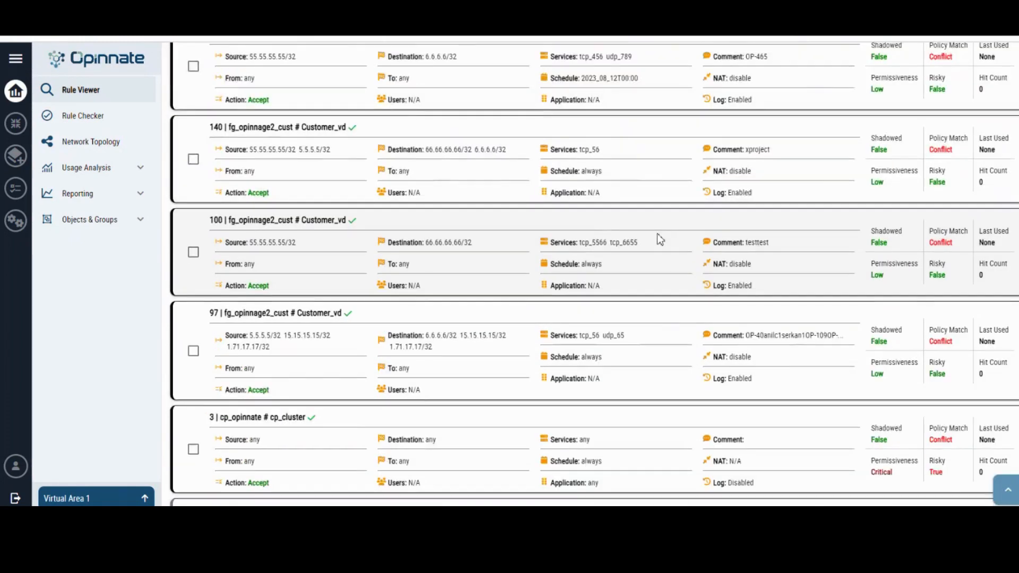
scroll(down, 3)
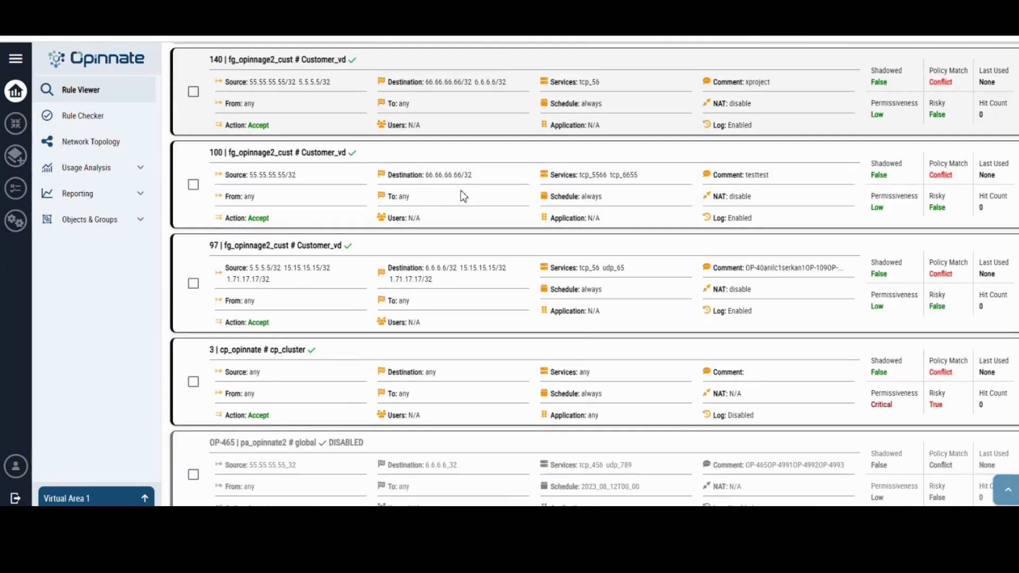
scroll(down, 3)
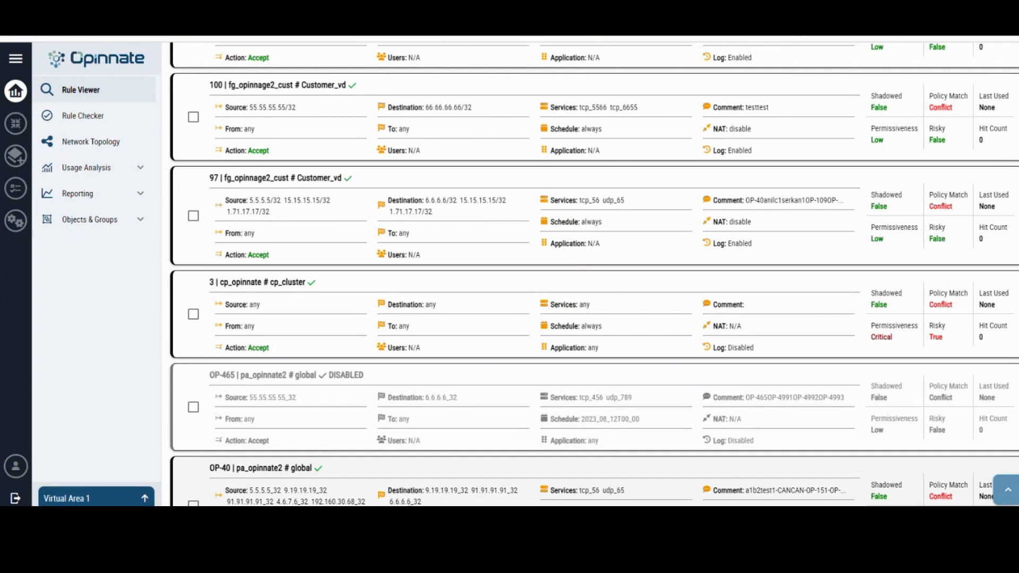
scroll(up, 3)
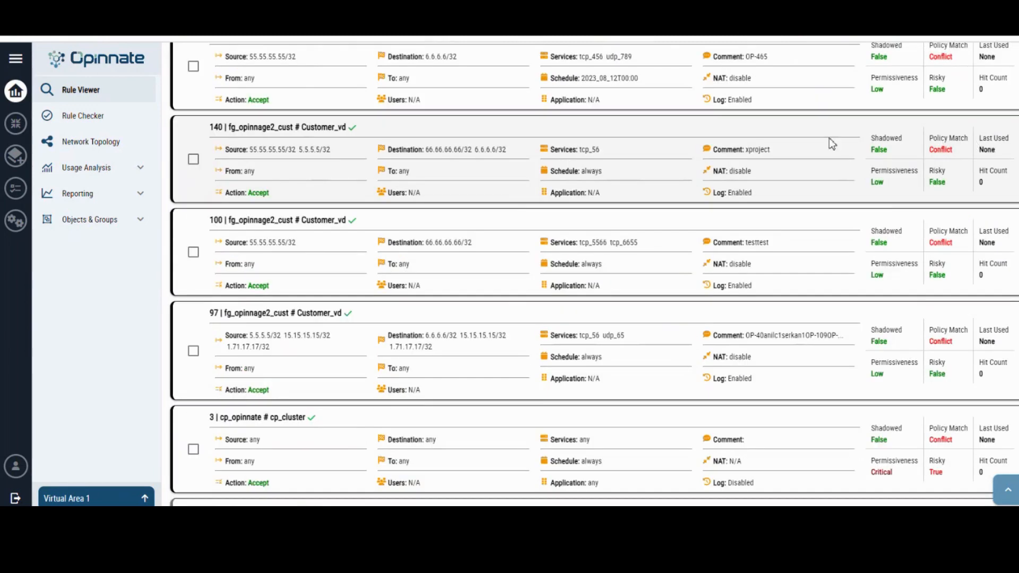
scroll(down, 3)
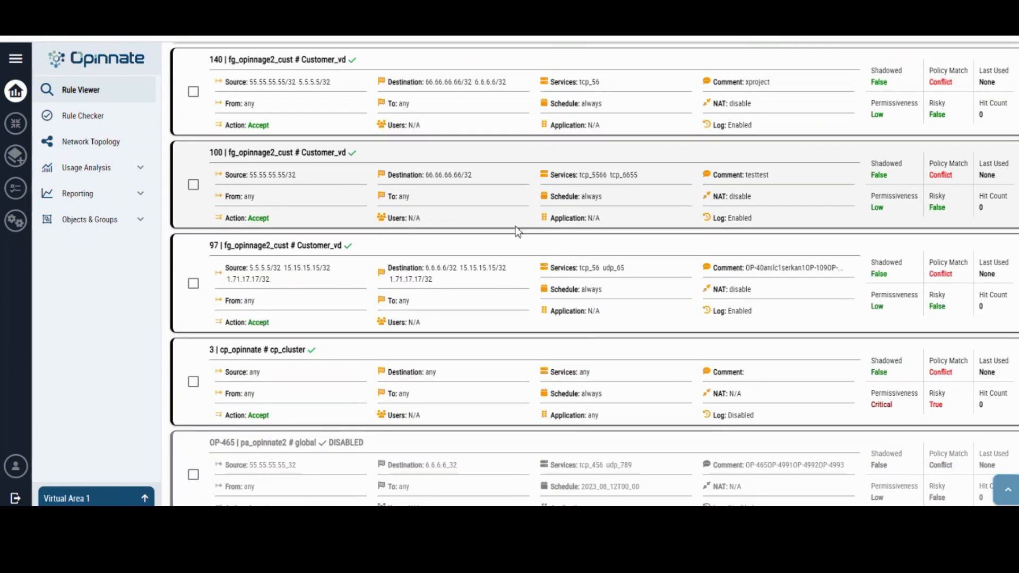
scroll(down, 3)
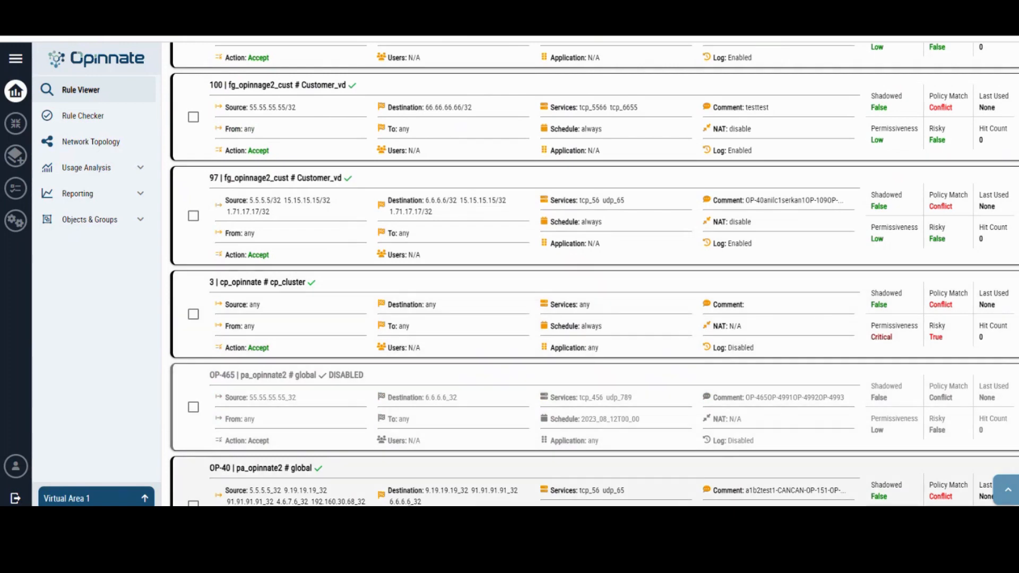